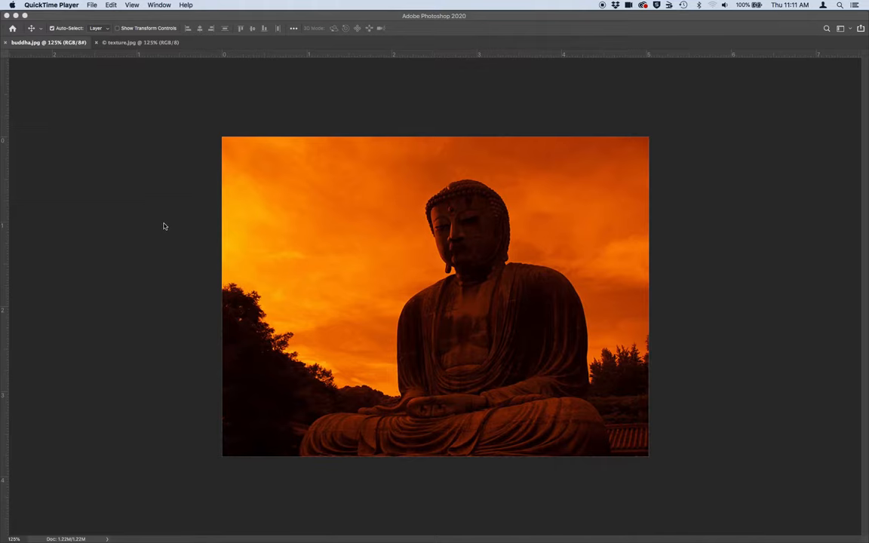
pyautogui.moveTo(157, 215)
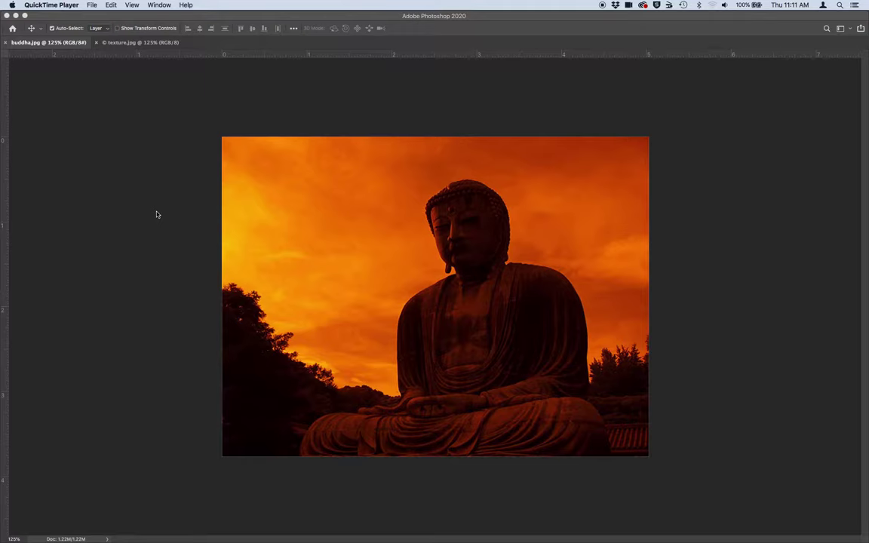
pyautogui.moveTo(85, 136)
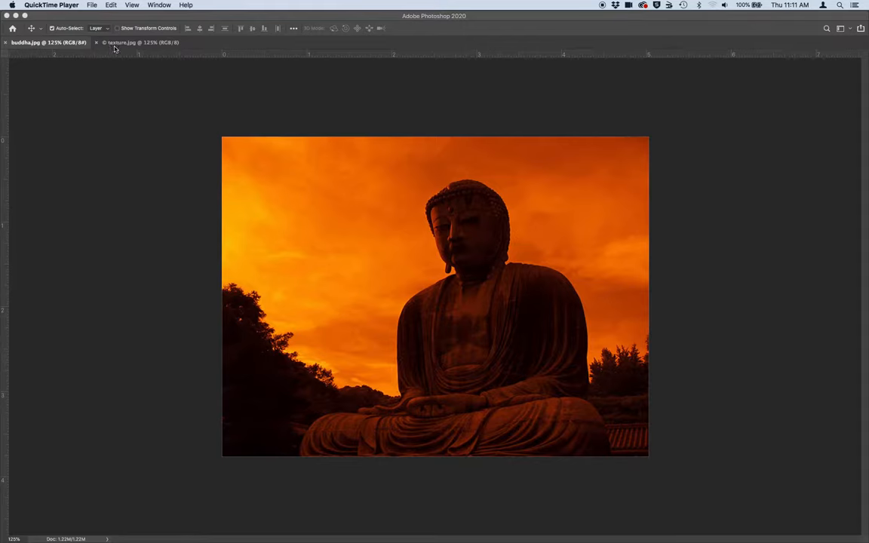
pyautogui.moveTo(127, 91)
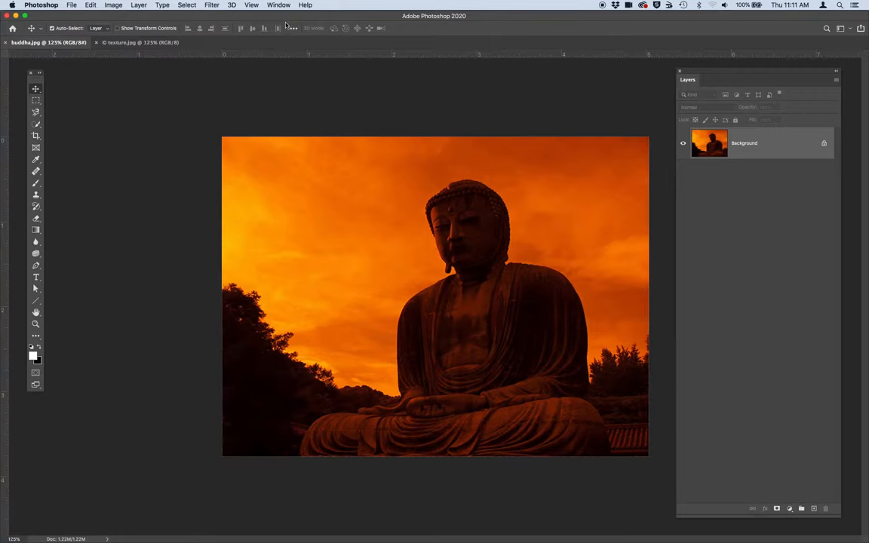
# Step: Arrange the Buddha photo and texture windows in the Window > Arrange > 2-up Vertical layout
pyautogui.click(279, 5)
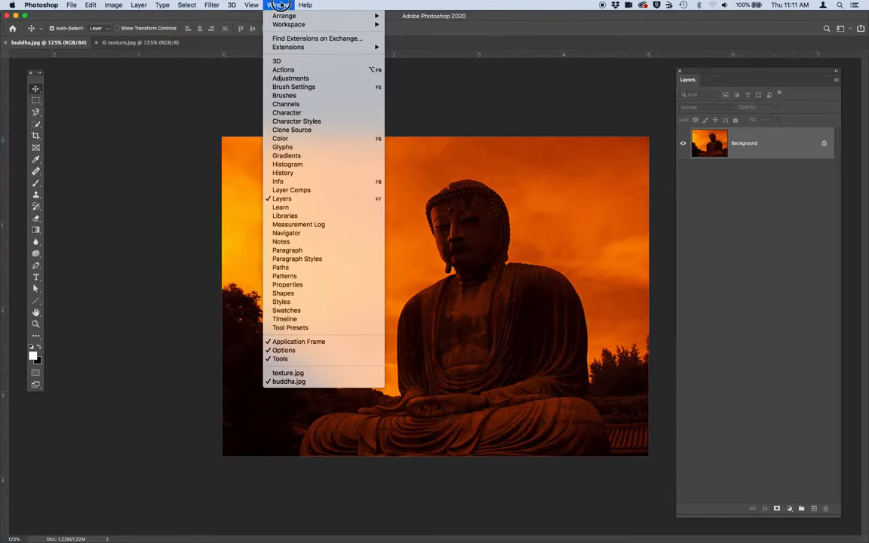
pyautogui.moveTo(284, 16)
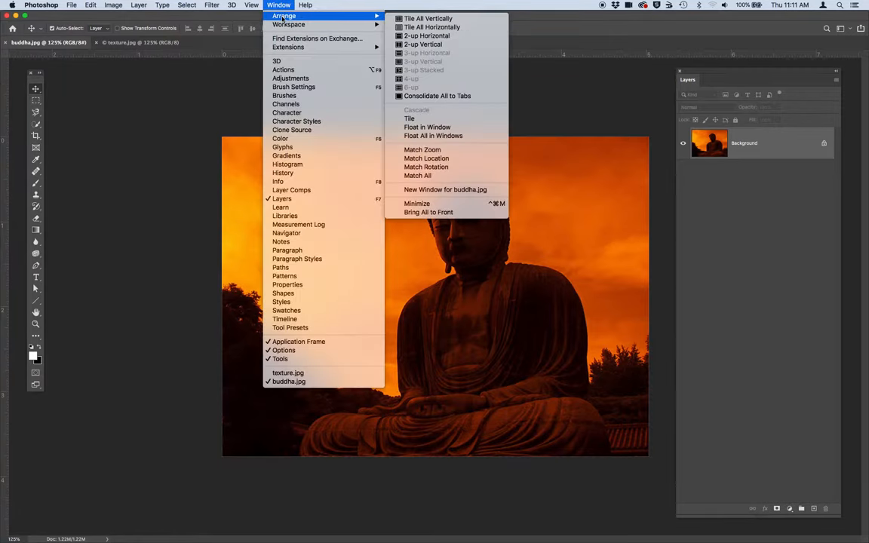
pyautogui.moveTo(422, 43)
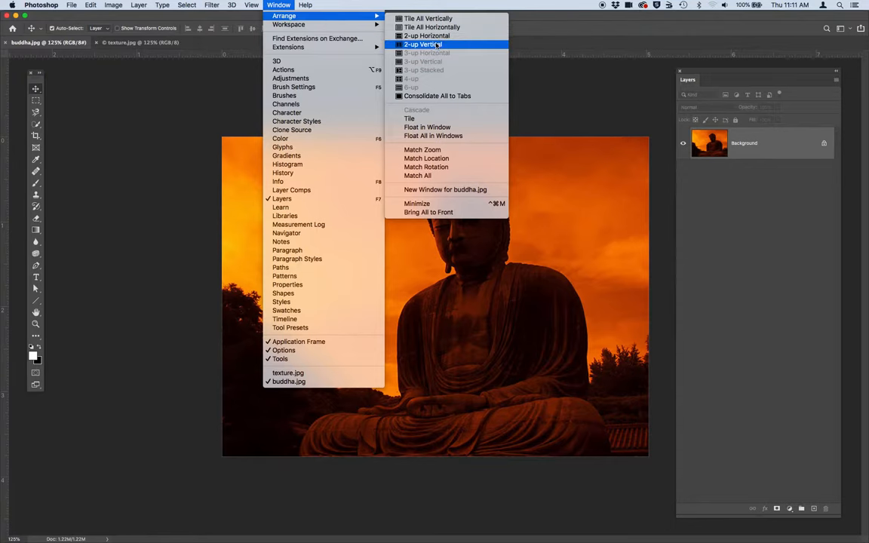
pyautogui.click(425, 44)
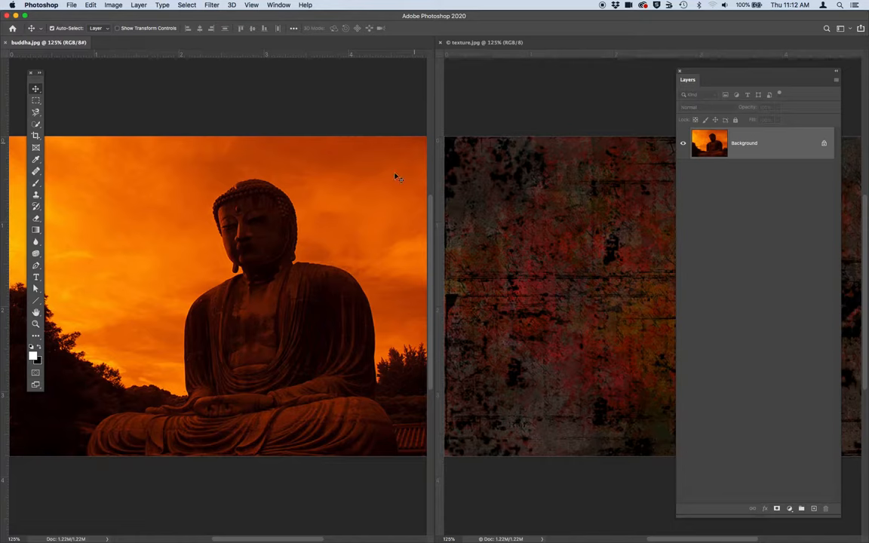
pyautogui.moveTo(370, 214)
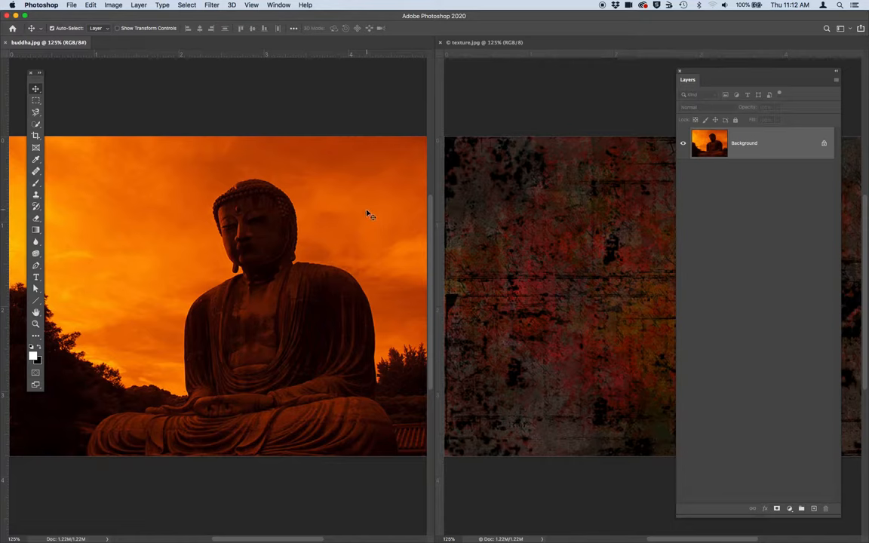
pyautogui.moveTo(93, 62)
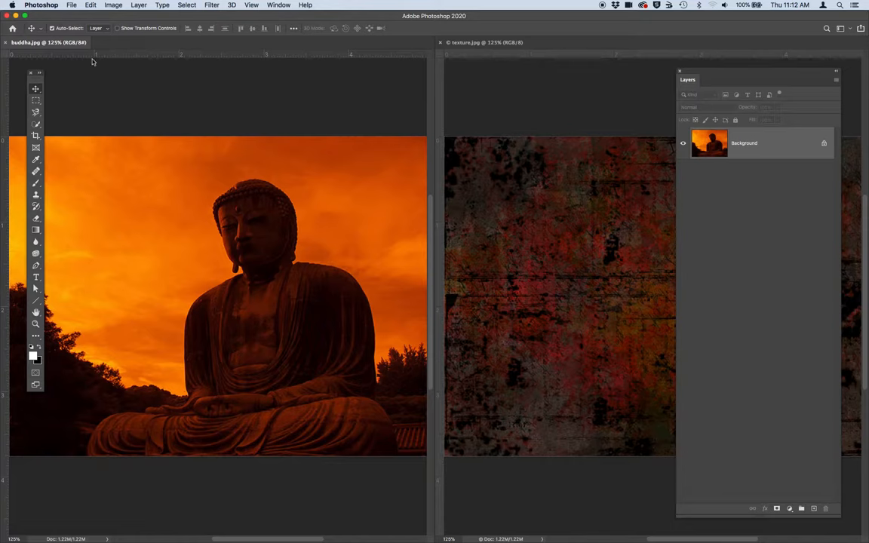
pyautogui.moveTo(41, 42)
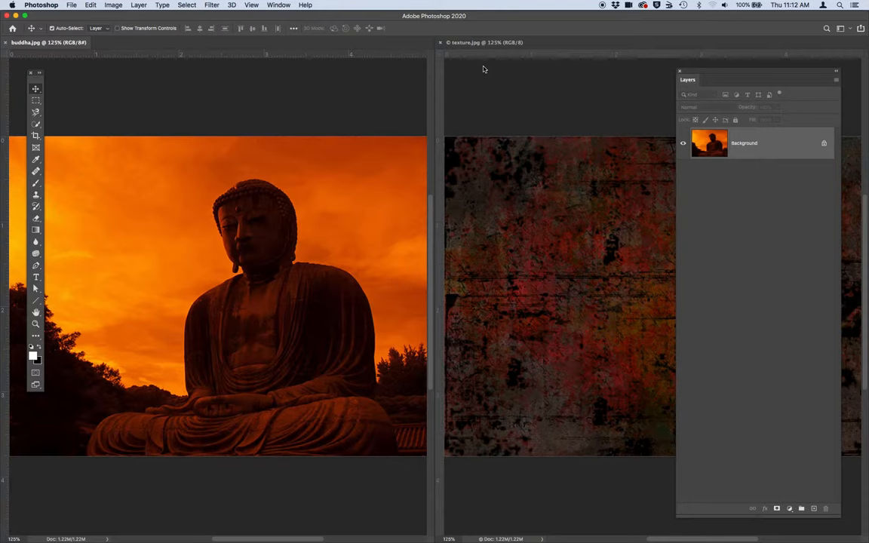
pyautogui.moveTo(248, 118)
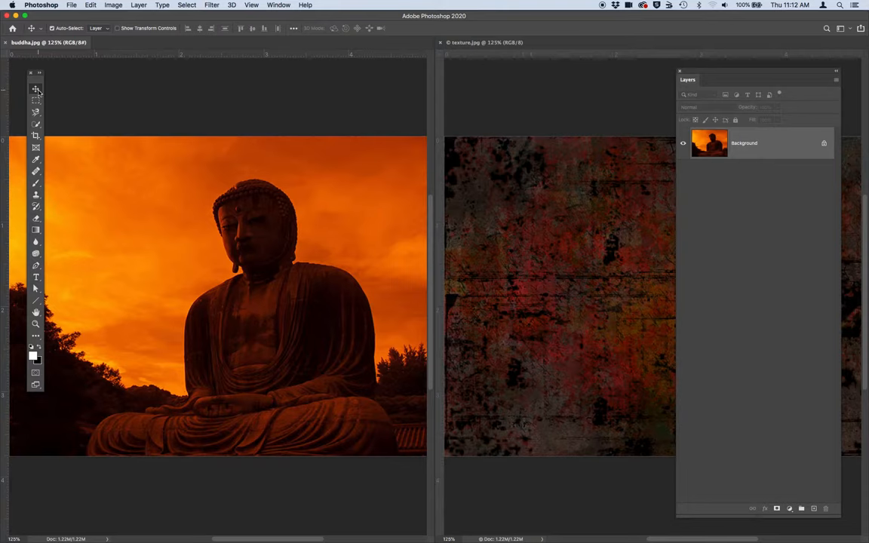
pyautogui.moveTo(36, 90)
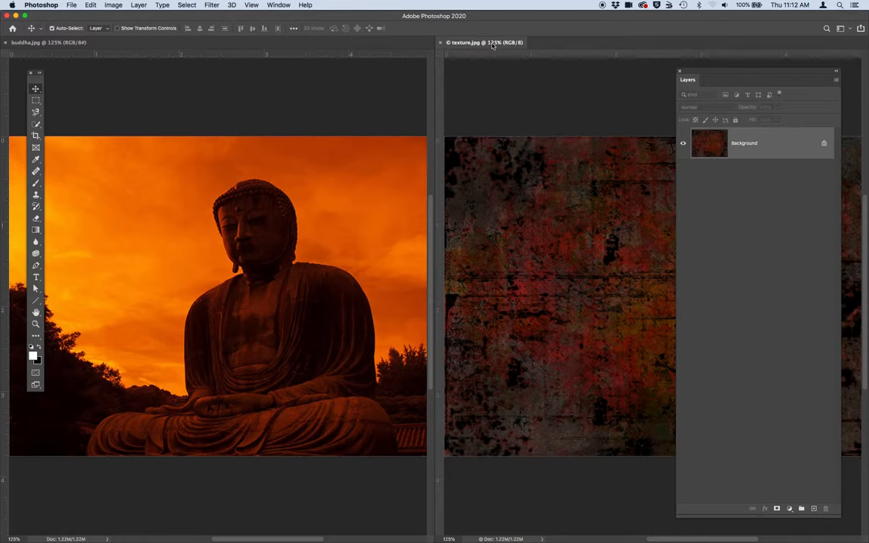
pyautogui.moveTo(549, 234)
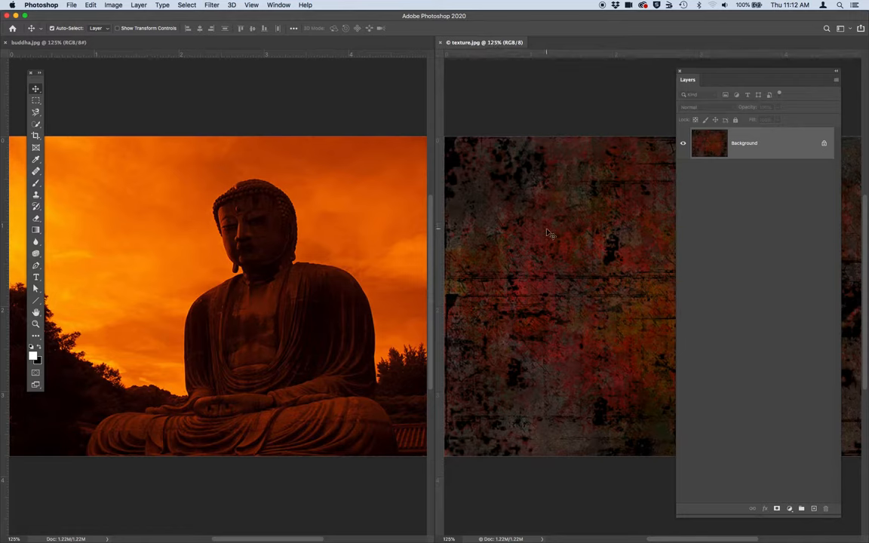
pyautogui.moveTo(562, 230)
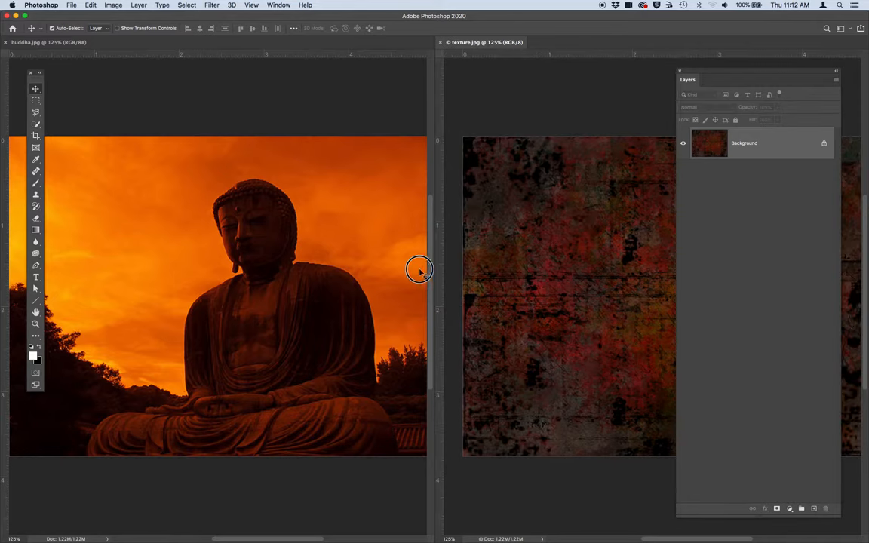
pyautogui.moveTo(218, 262)
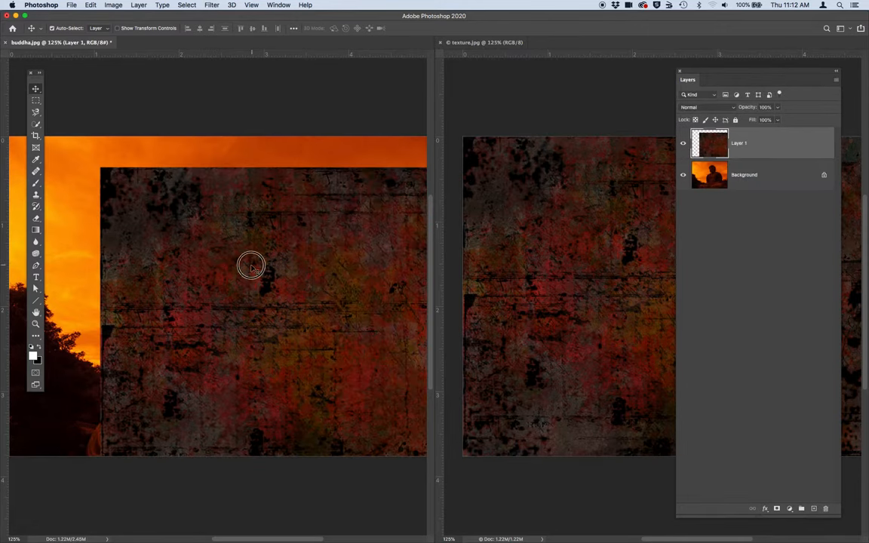
# Step: Drag the texture image onto the Buddha photo so it covers nearly the whole image
pyautogui.moveTo(251, 266); pyautogui.dragTo(151, 238)
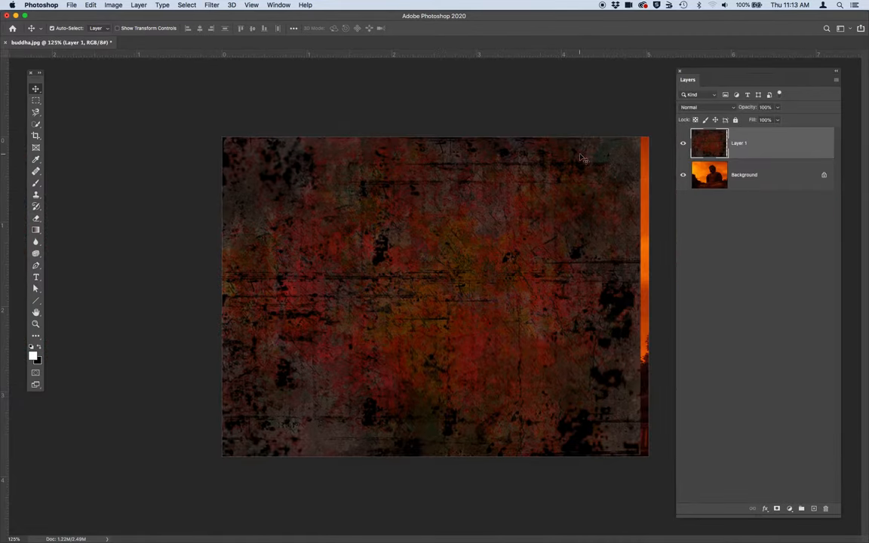
pyautogui.moveTo(694, 76)
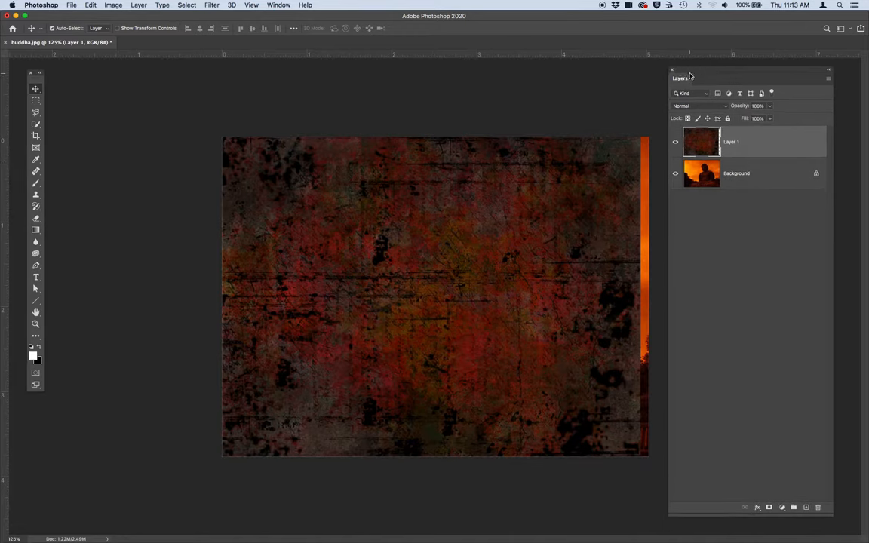
# Step: Show the Layers panel from the Window menu to check Layer 1 above Background
pyautogui.click(278, 4)
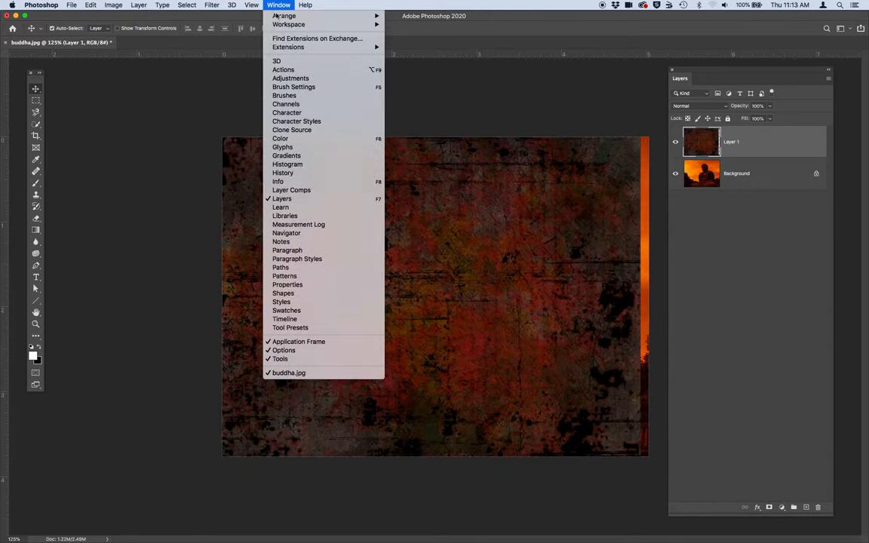
pyautogui.moveTo(281, 198)
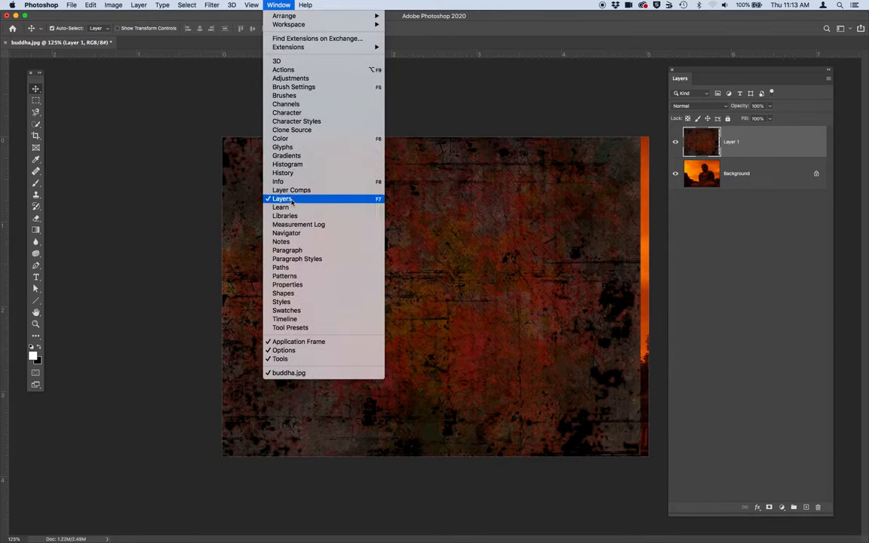
pyautogui.click(280, 199)
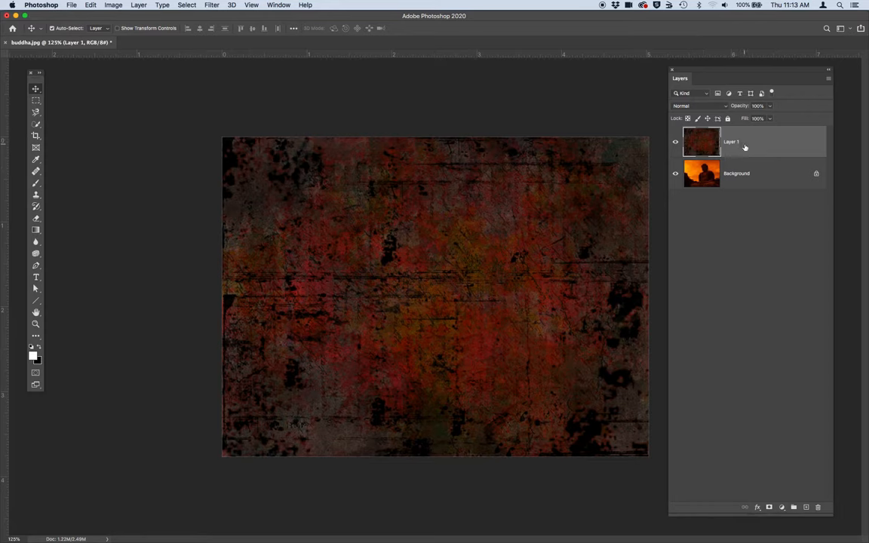
pyautogui.moveTo(767, 143)
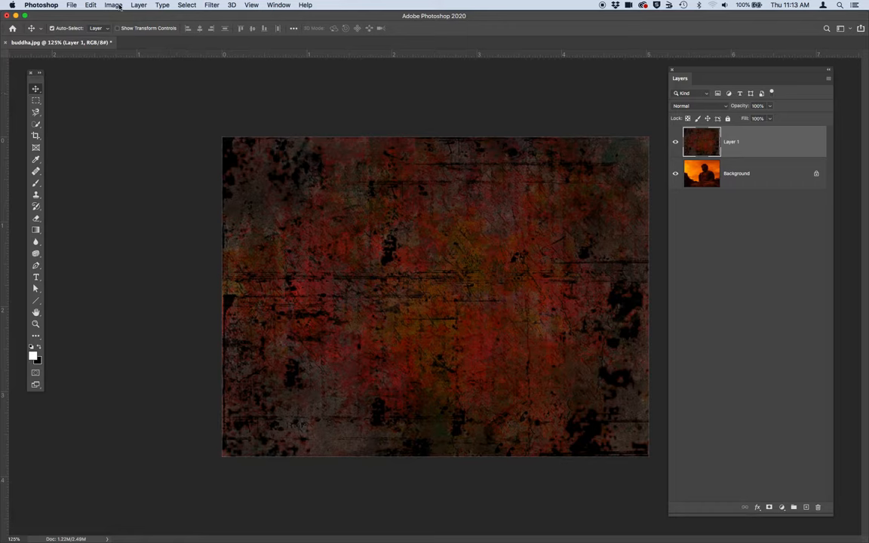
# Step: Apply Levels to the texture layer, adjusting black and white points and setting midtones near 1.22
pyautogui.click(113, 5)
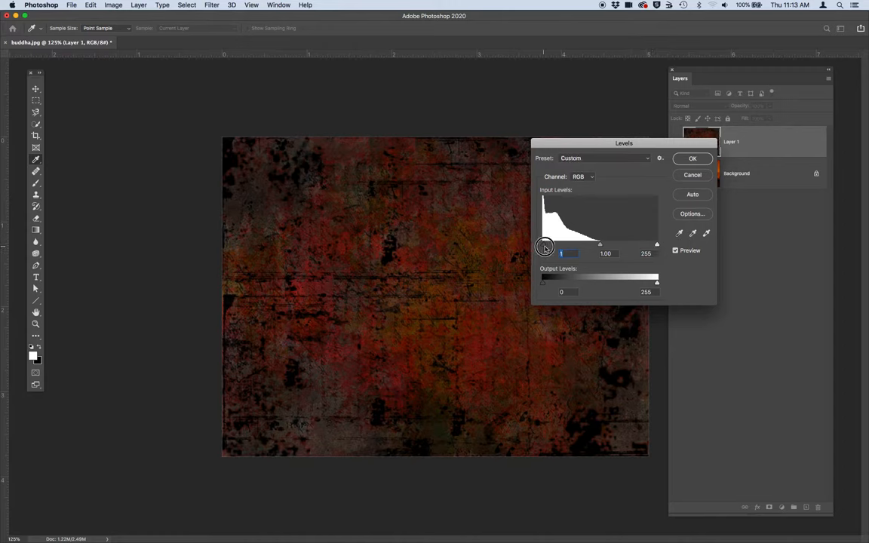
pyautogui.moveTo(545, 247); pyautogui.dragTo(568, 248)
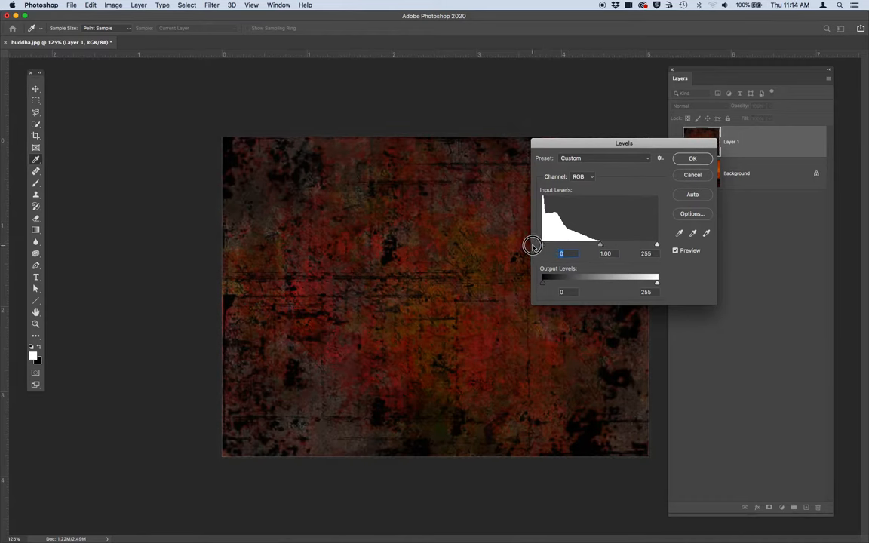
pyautogui.moveTo(590, 244)
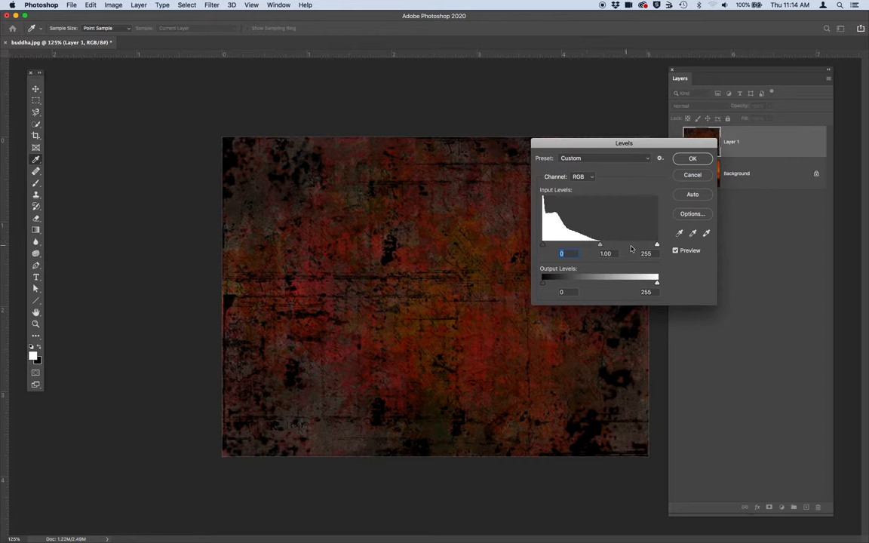
pyautogui.moveTo(656, 244); pyautogui.dragTo(634, 243)
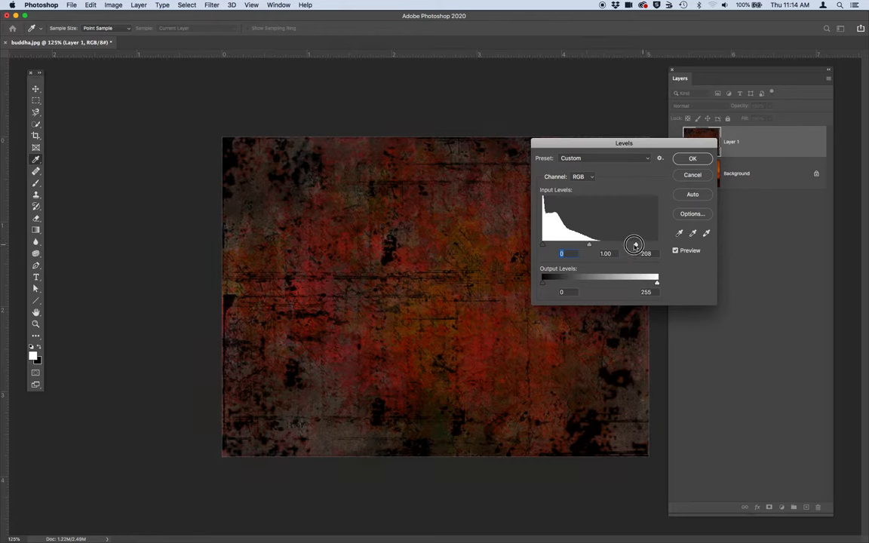
pyautogui.moveTo(635, 244); pyautogui.dragTo(632, 244)
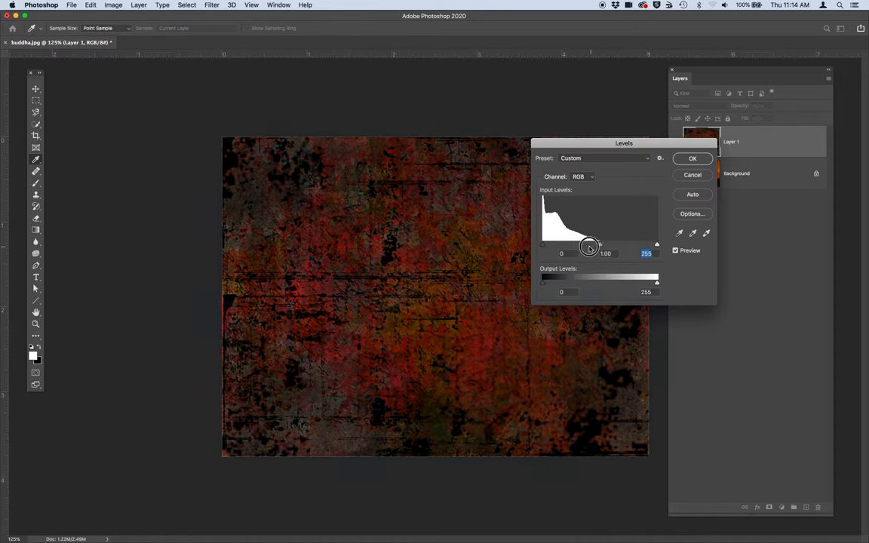
pyautogui.moveTo(589, 248); pyautogui.dragTo(600, 247)
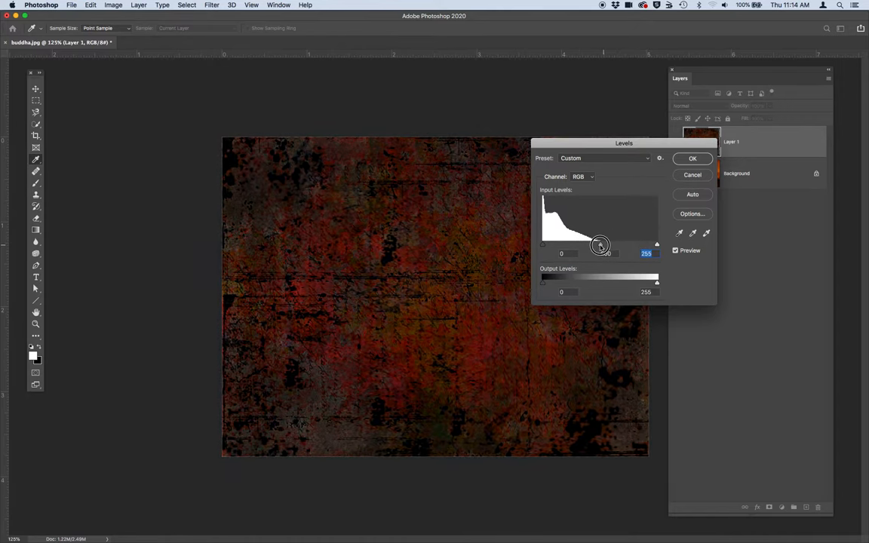
pyautogui.moveTo(599, 244); pyautogui.dragTo(586, 244)
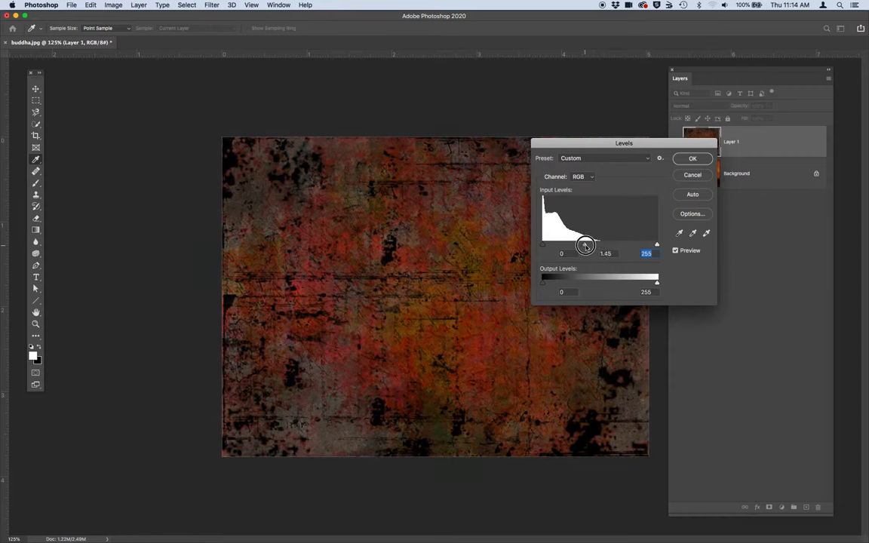
pyautogui.moveTo(585, 244); pyautogui.dragTo(591, 243)
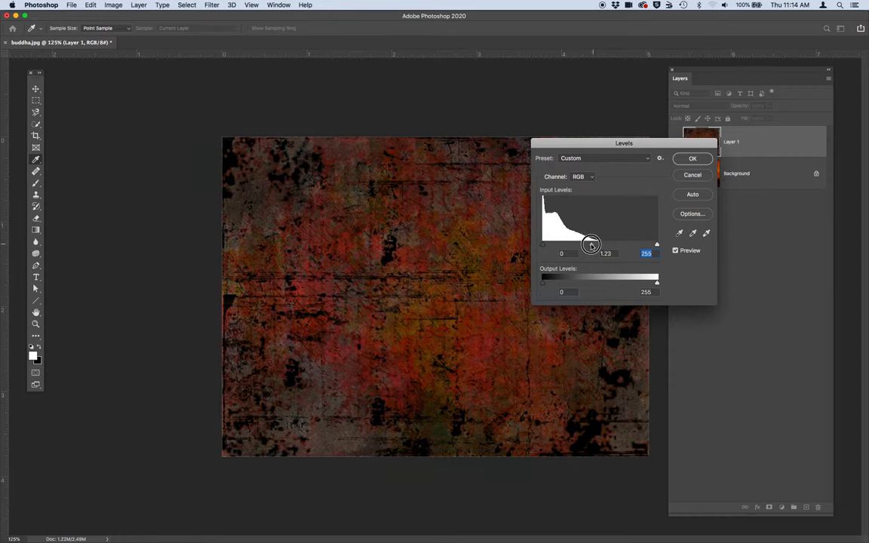
pyautogui.moveTo(592, 243); pyautogui.dragTo(596, 244)
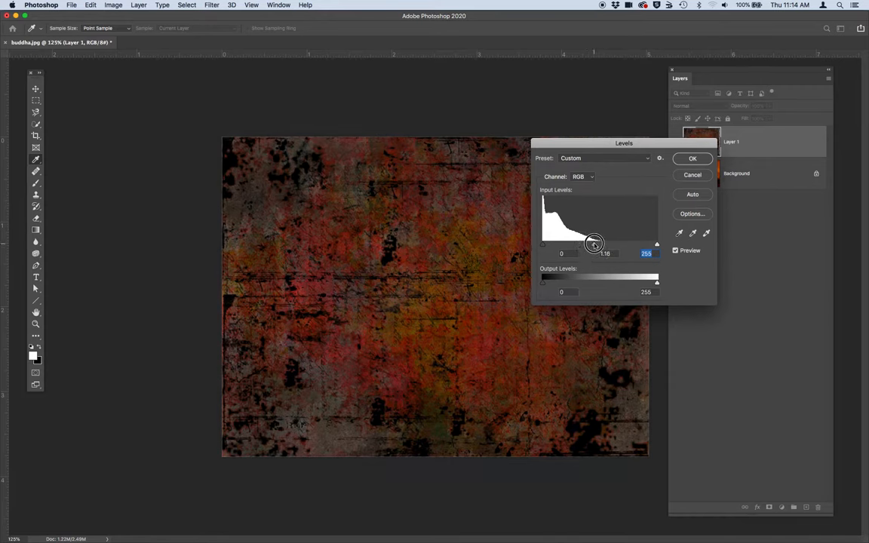
pyautogui.moveTo(596, 243); pyautogui.dragTo(593, 243)
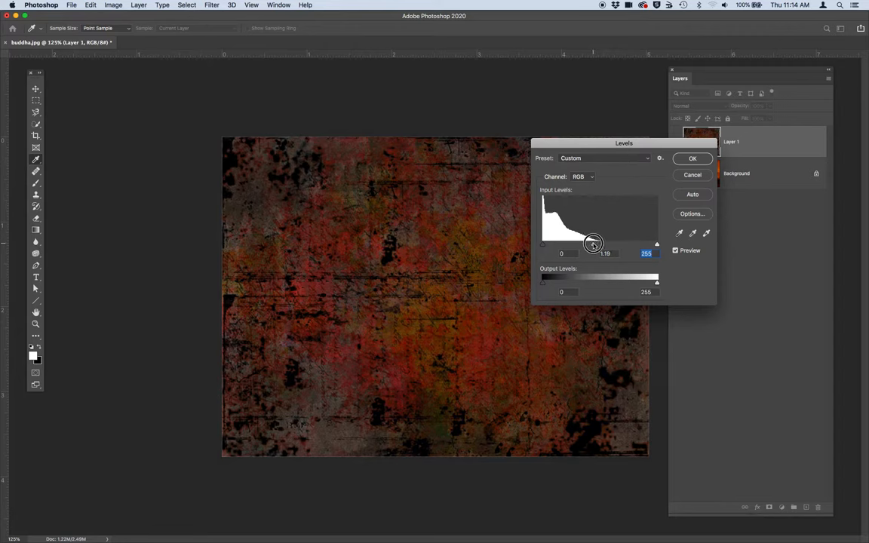
pyautogui.moveTo(594, 243); pyautogui.dragTo(596, 244)
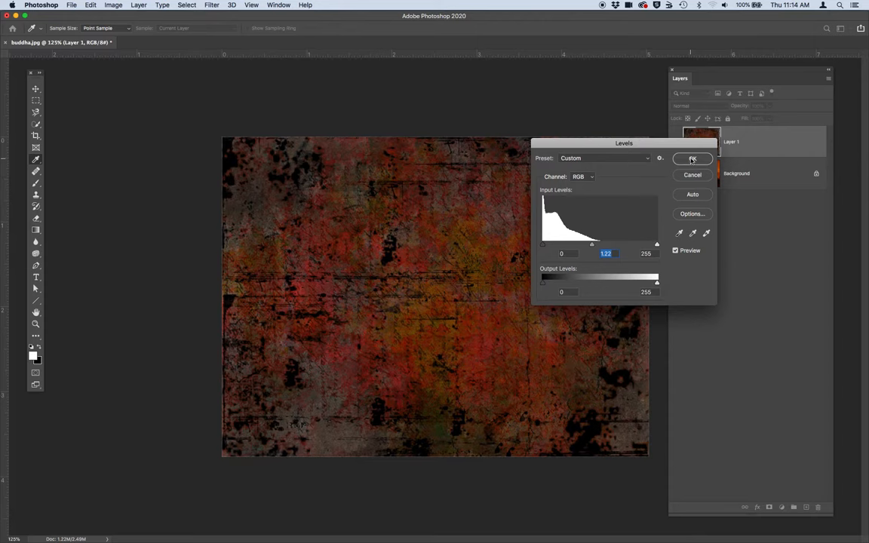
pyautogui.click(692, 159)
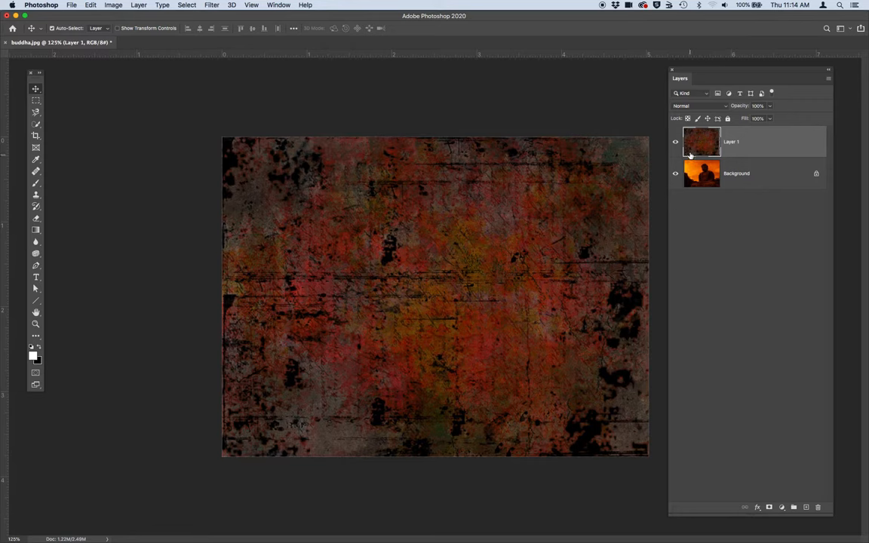
pyautogui.moveTo(700, 142)
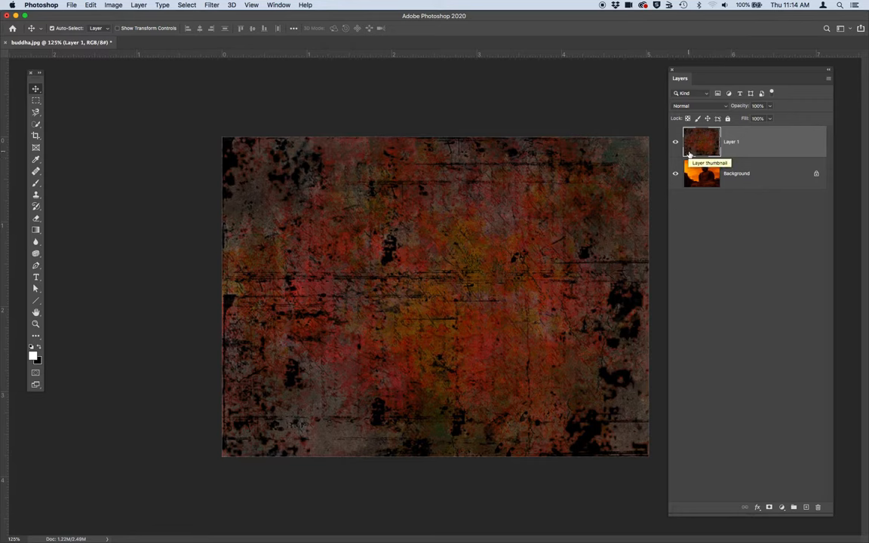
pyautogui.moveTo(766, 155)
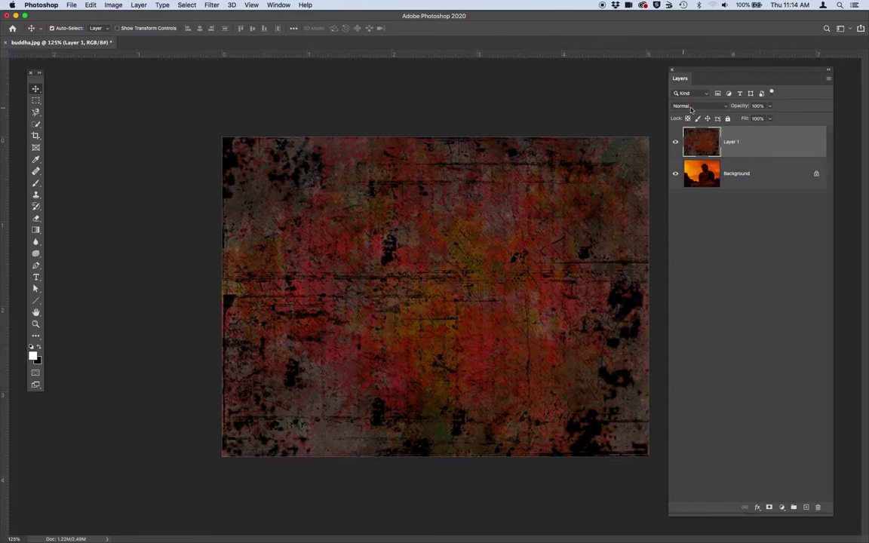
pyautogui.moveTo(711, 108)
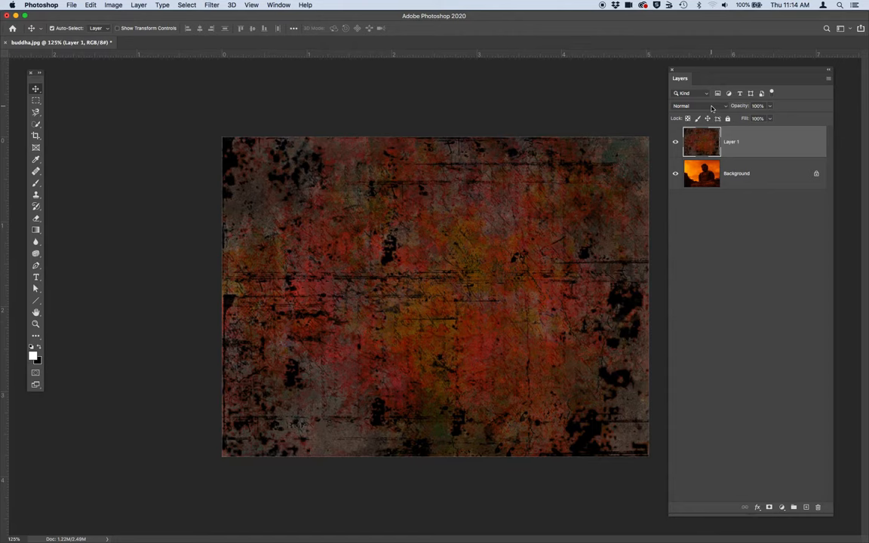
# Step: Try Multiply, Linear Burn, Exclusion and Hue on Layer 1, then settle on Overlay
pyautogui.click(698, 106)
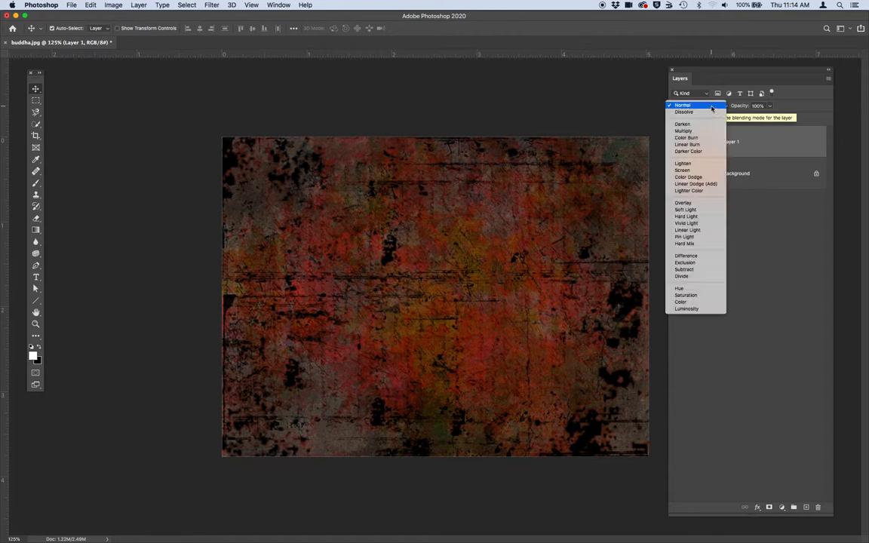
pyautogui.moveTo(694, 112)
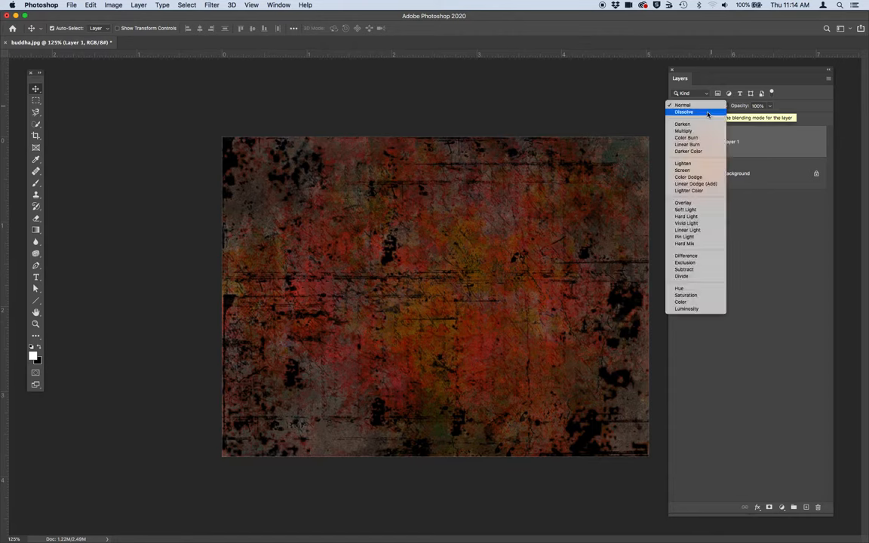
pyautogui.click(683, 130)
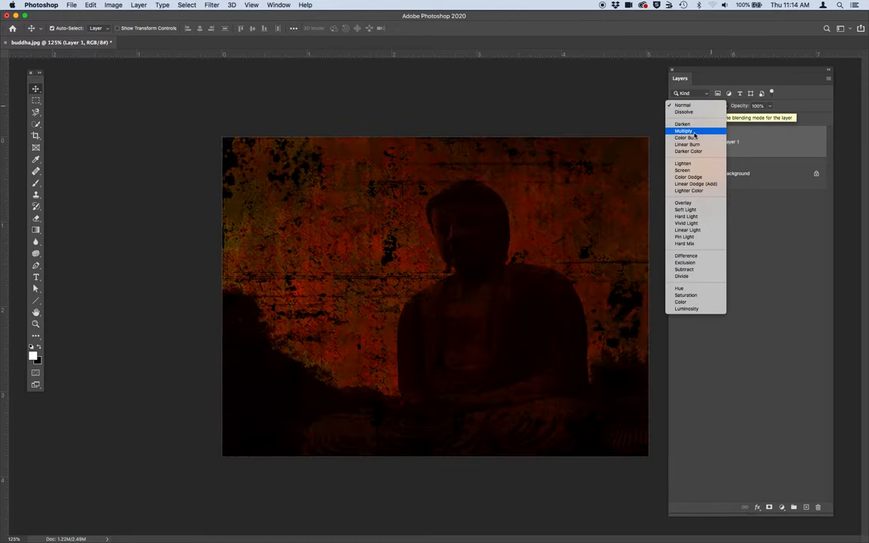
pyautogui.moveTo(687, 144)
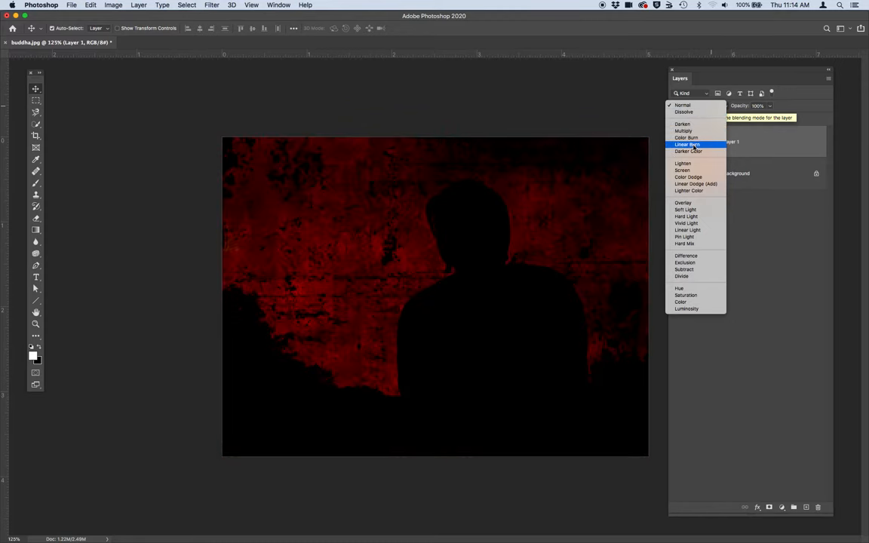
pyautogui.click(682, 170)
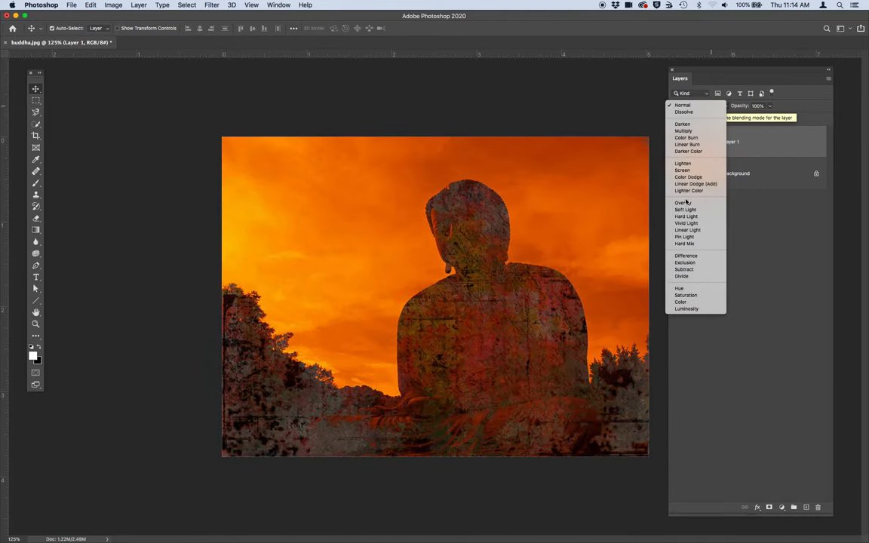
pyautogui.click(687, 223)
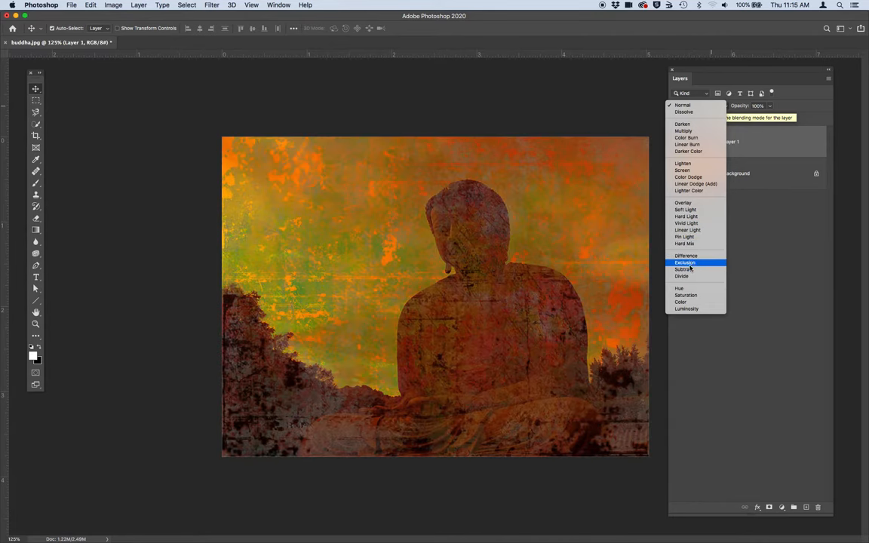
pyautogui.click(679, 288)
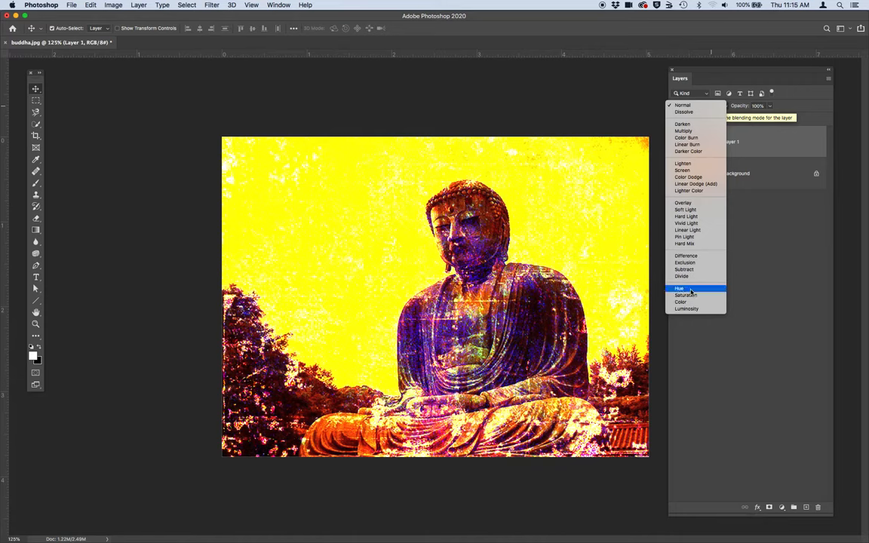
pyautogui.click(686, 309)
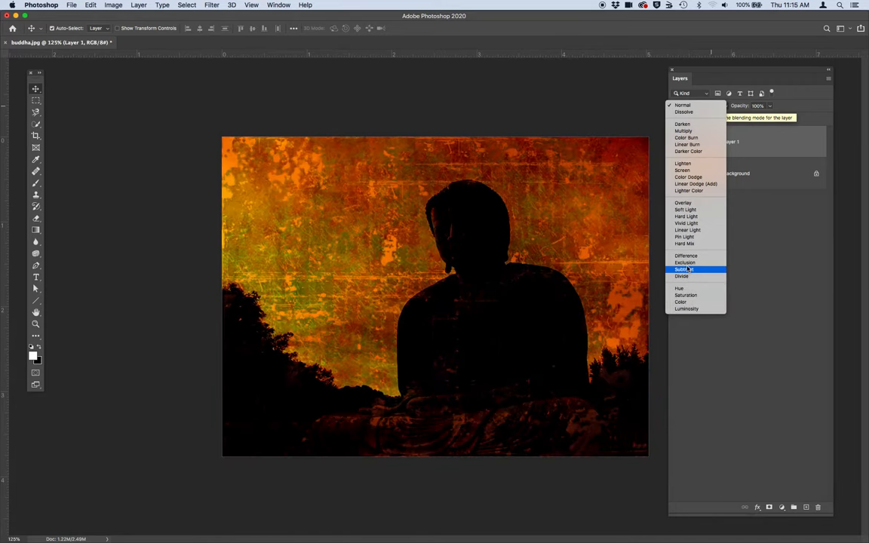
pyautogui.click(683, 203)
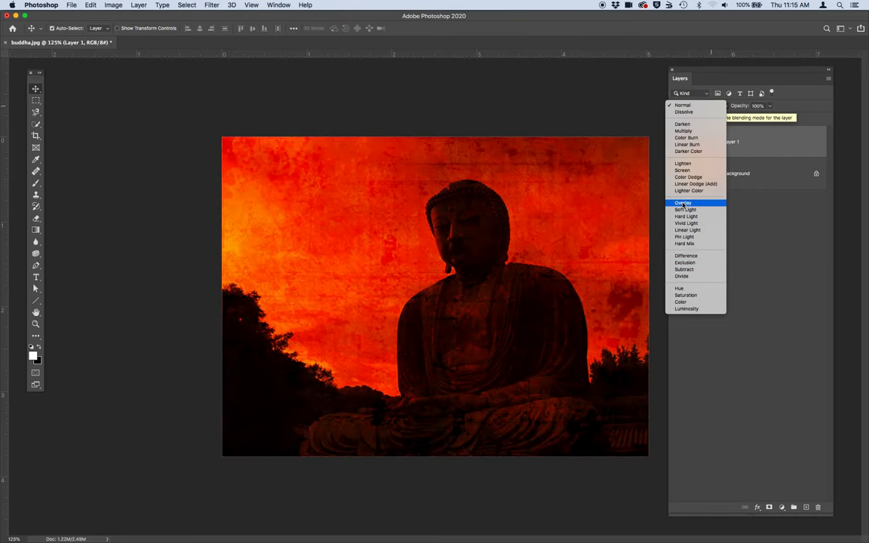
pyautogui.click(683, 203)
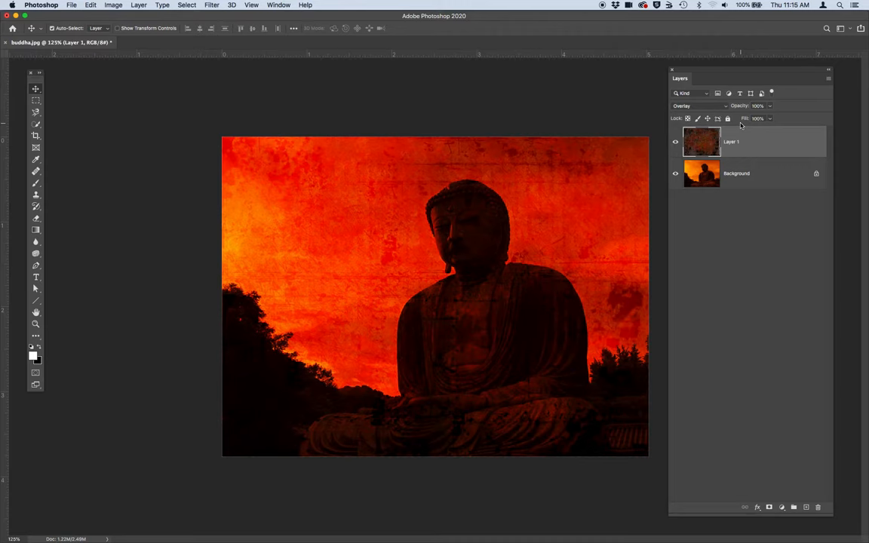
pyautogui.moveTo(737, 147)
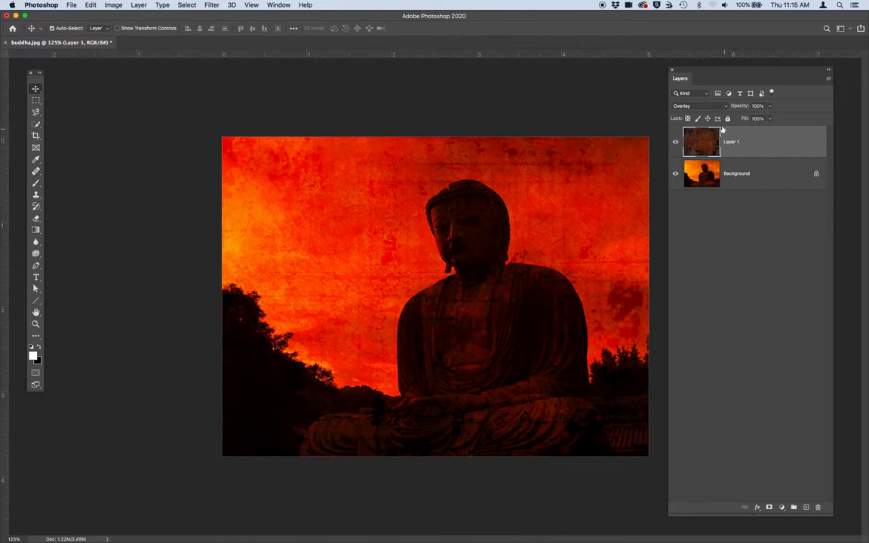
pyautogui.moveTo(693, 106)
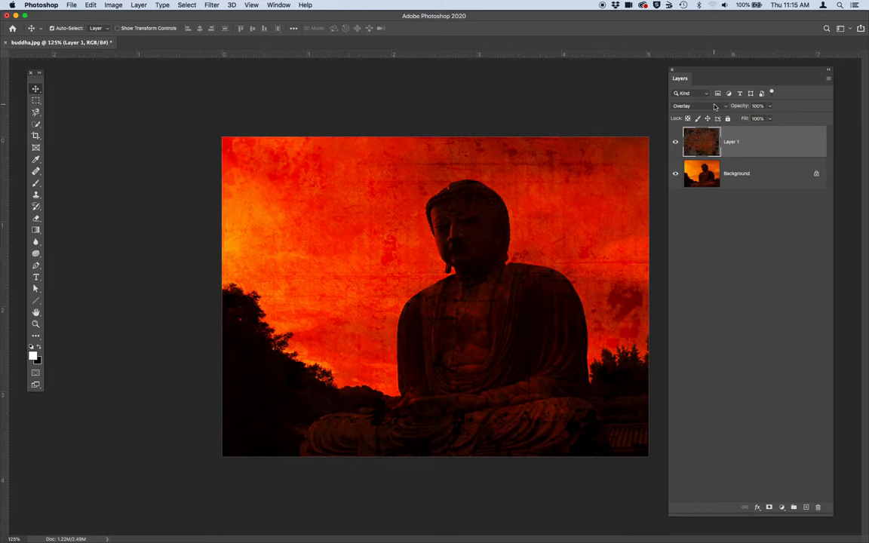
pyautogui.moveTo(554, 108)
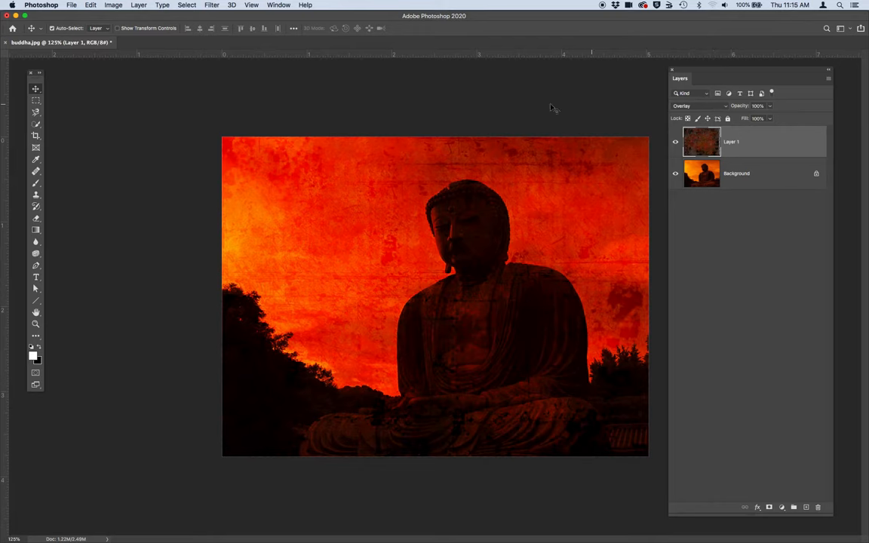
pyautogui.moveTo(368, 145)
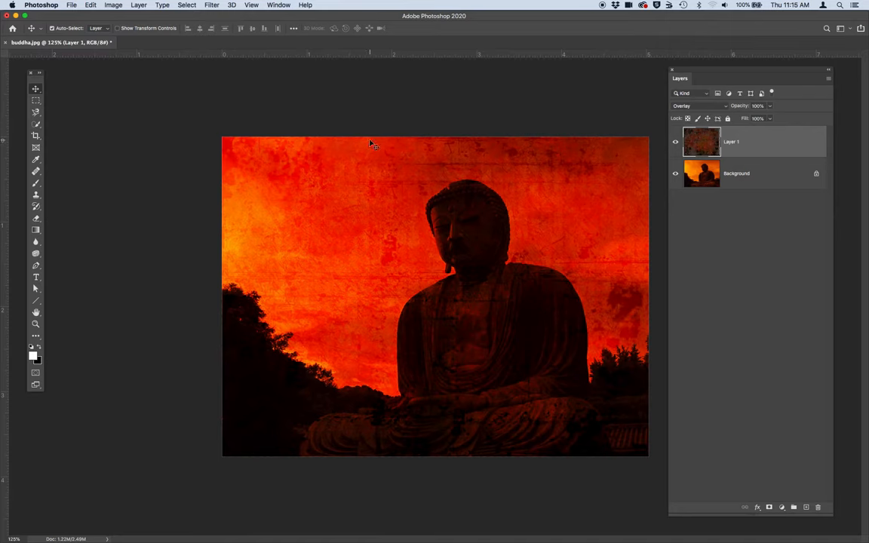
pyautogui.moveTo(341, 145)
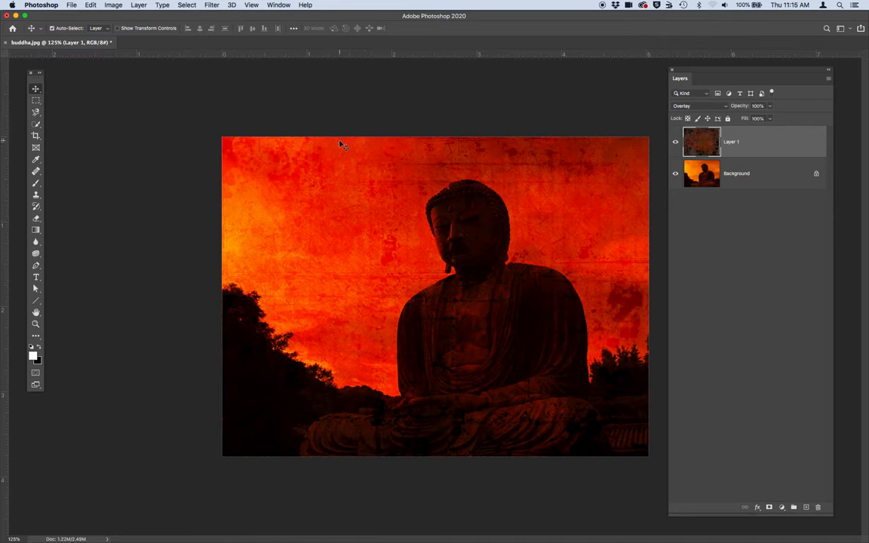
# Step: Open Save As and choose saving on this computer instead of the cloud
pyautogui.click(72, 5)
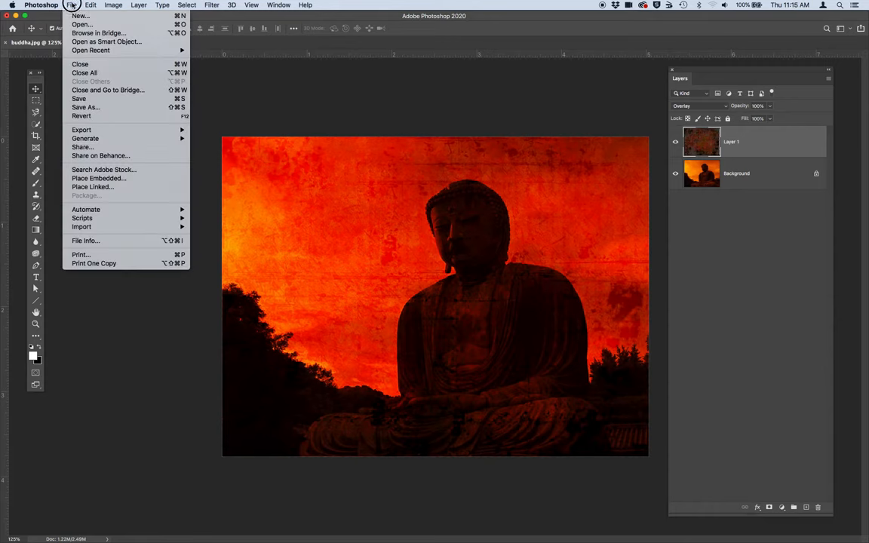
pyautogui.moveTo(85, 107)
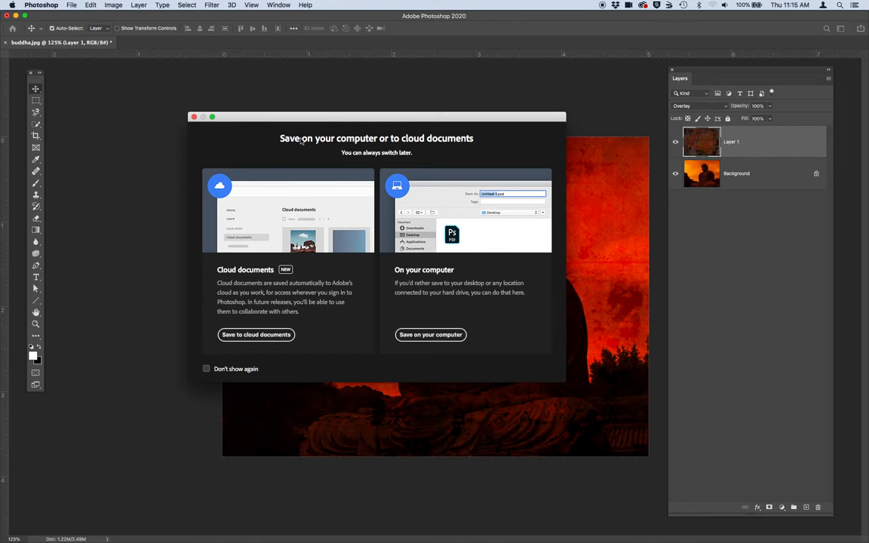
pyautogui.moveTo(396, 144)
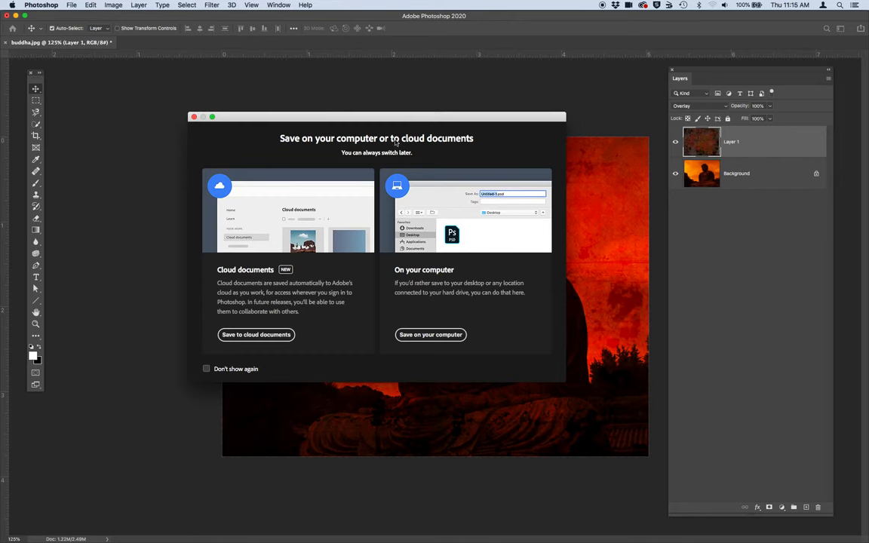
pyautogui.moveTo(459, 346)
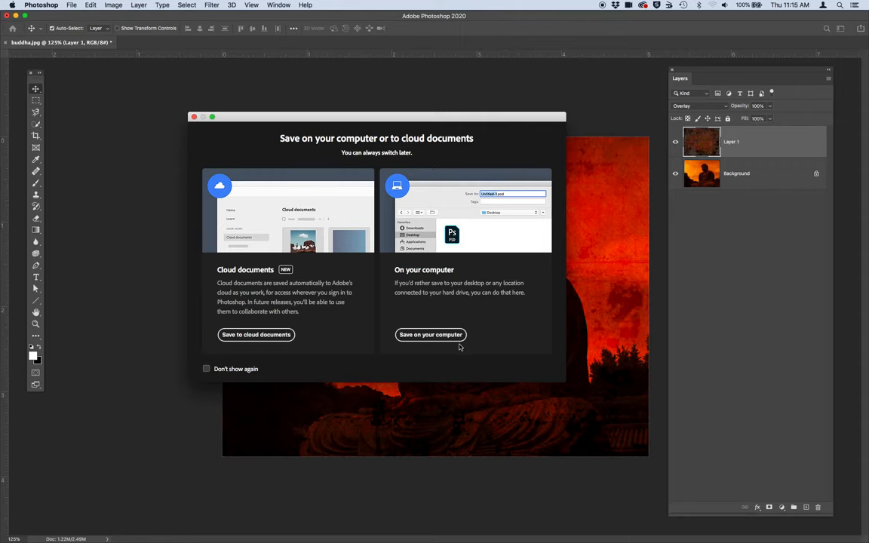
pyautogui.click(429, 334)
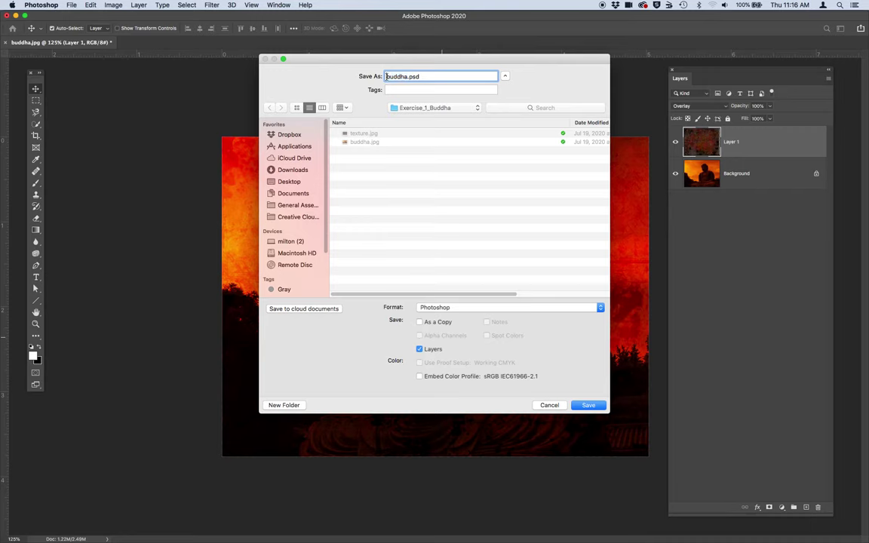
# Step: Add 'ChaNicole_1' to the file name and save as a layered Photoshop PSD
pyautogui.write('Chan_')
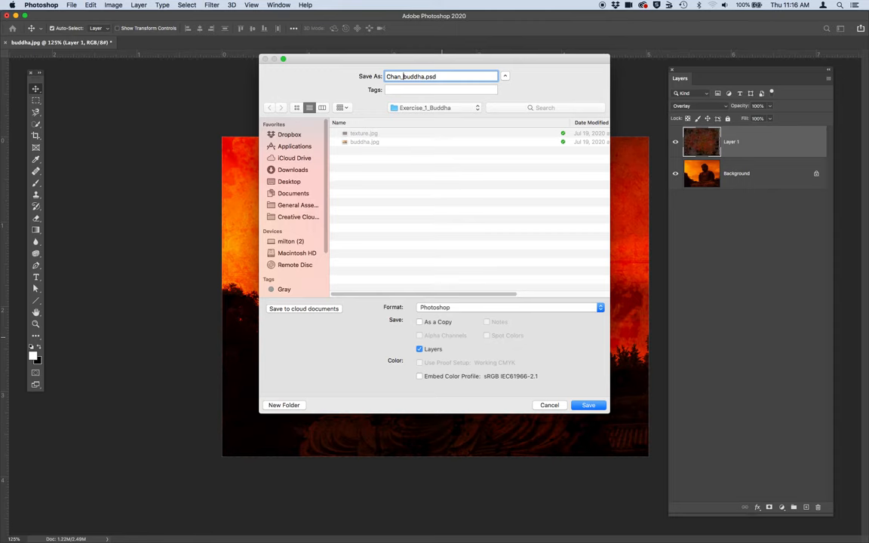
pyautogui.write('Nicole')
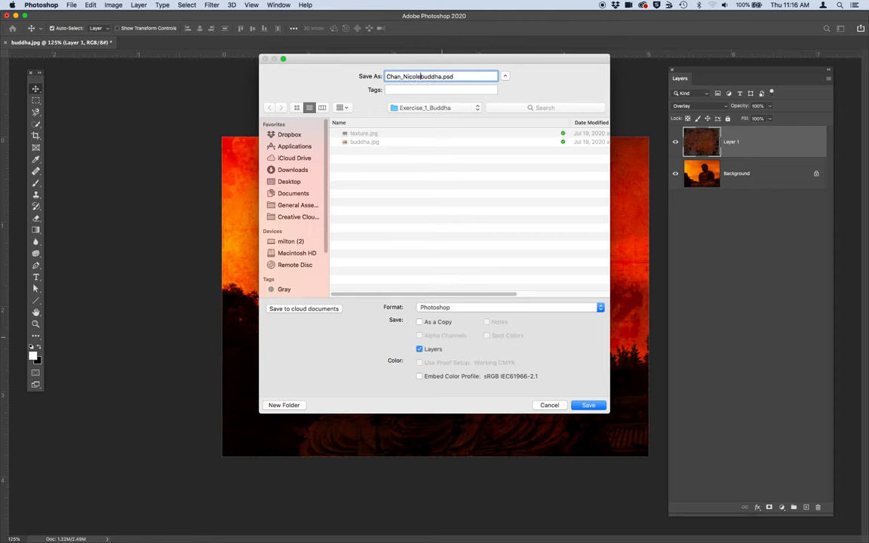
pyautogui.write('_')
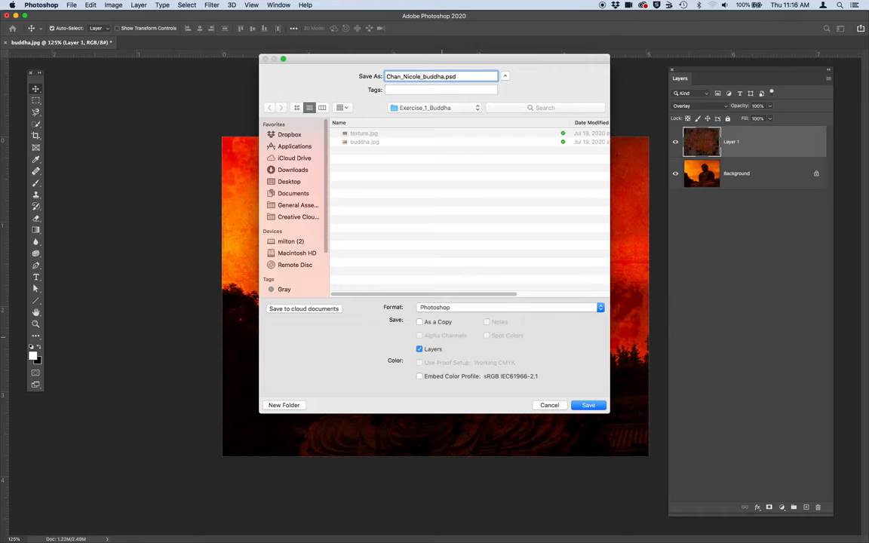
pyautogui.write('1')
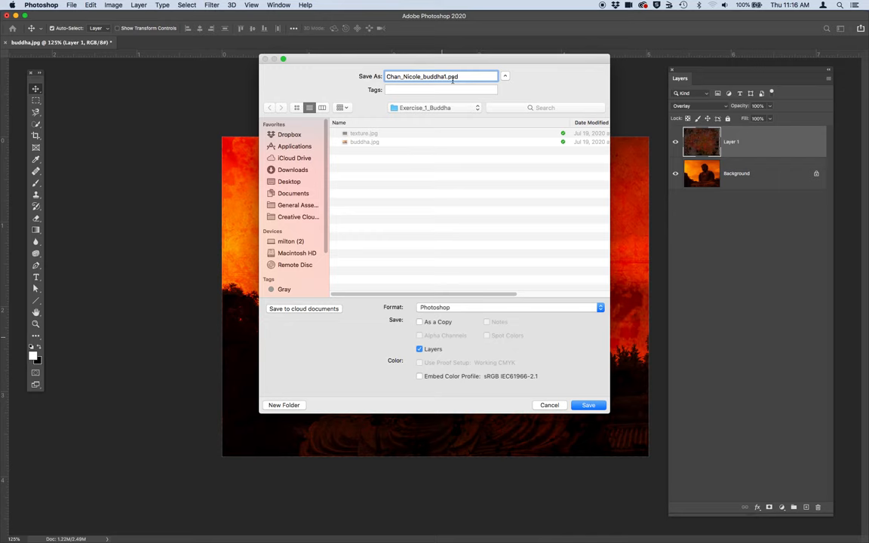
pyautogui.moveTo(459, 82)
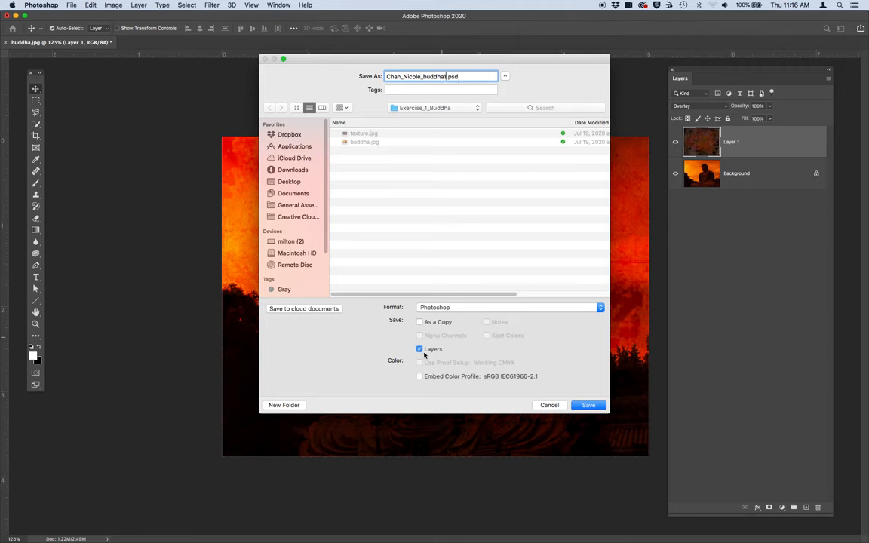
pyautogui.moveTo(558, 372)
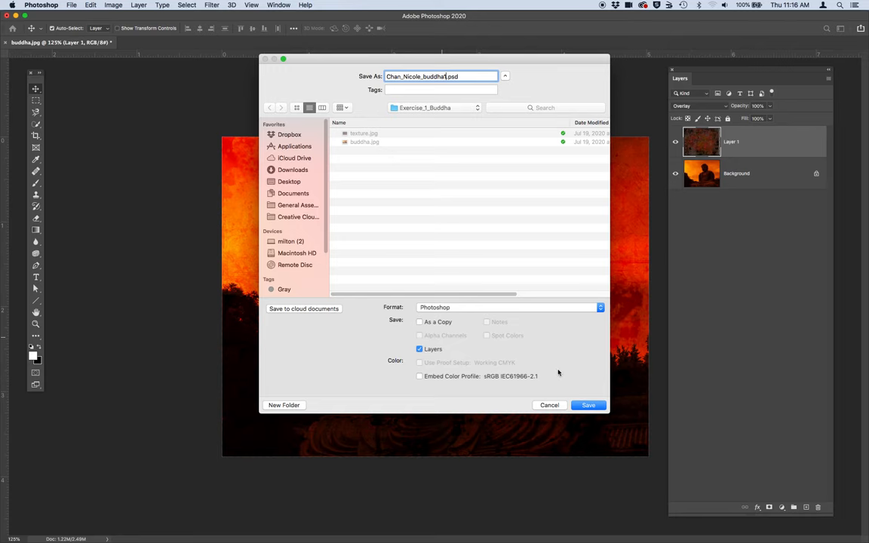
pyautogui.click(588, 405)
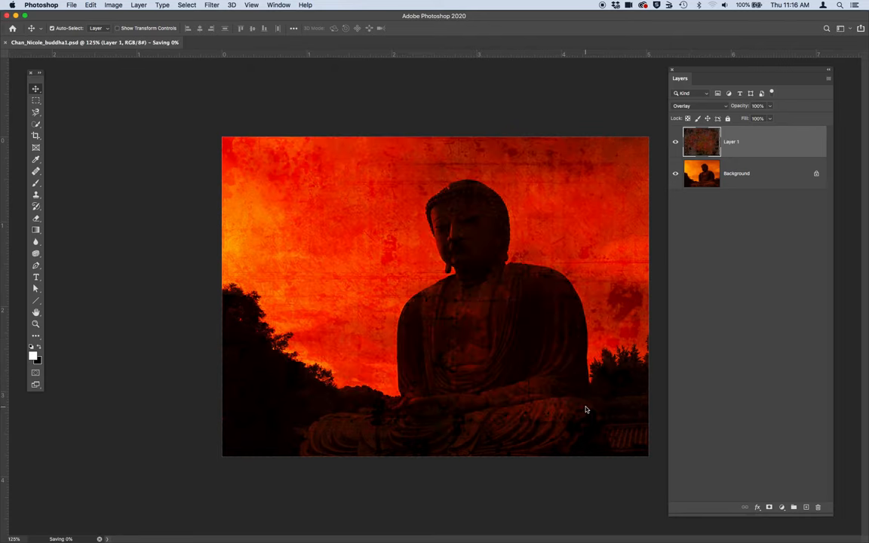
pyautogui.moveTo(325, 239)
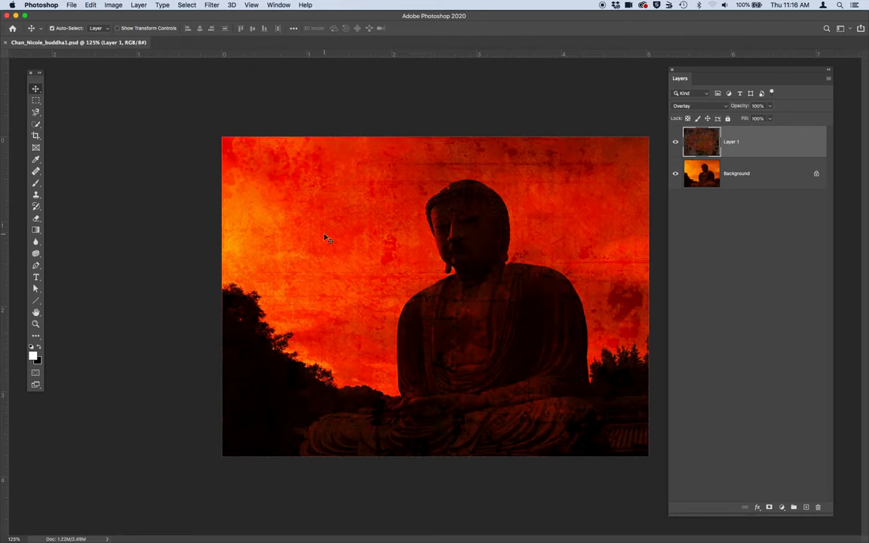